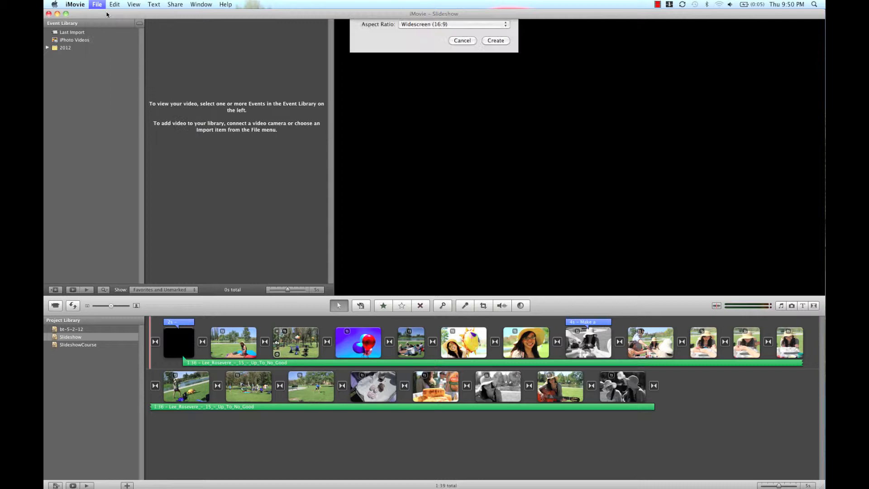
Create a new project named 5min with the Standard 4:3 aspect ratio
click(455, 24)
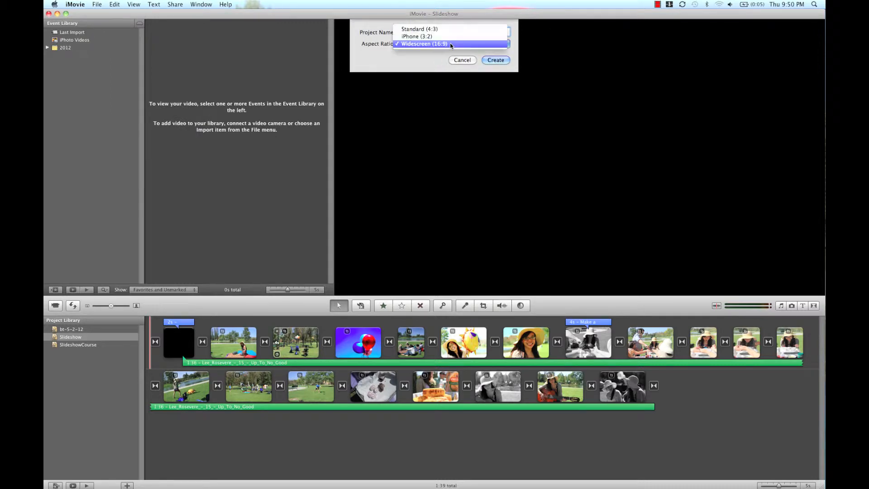
click(417, 29)
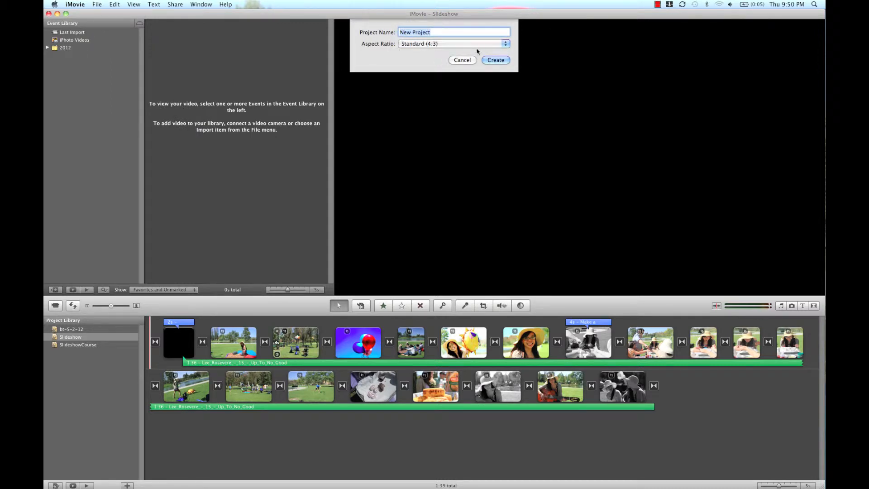
text(5min)
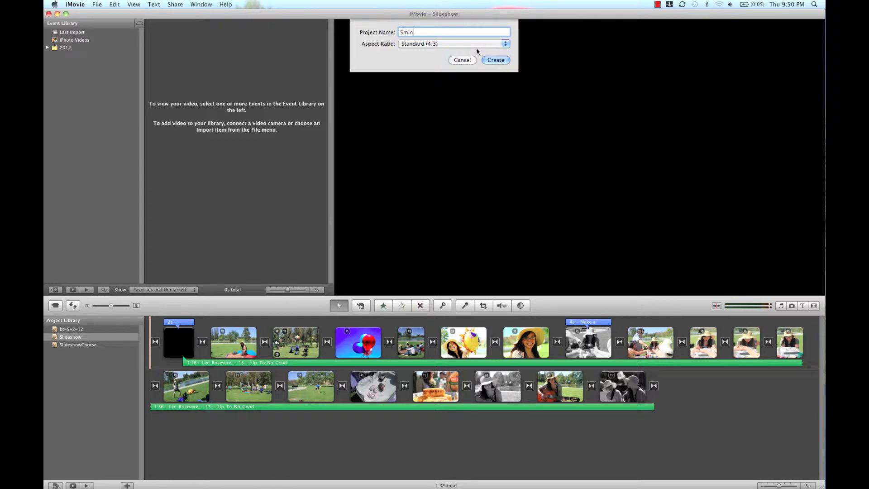
click(495, 60)
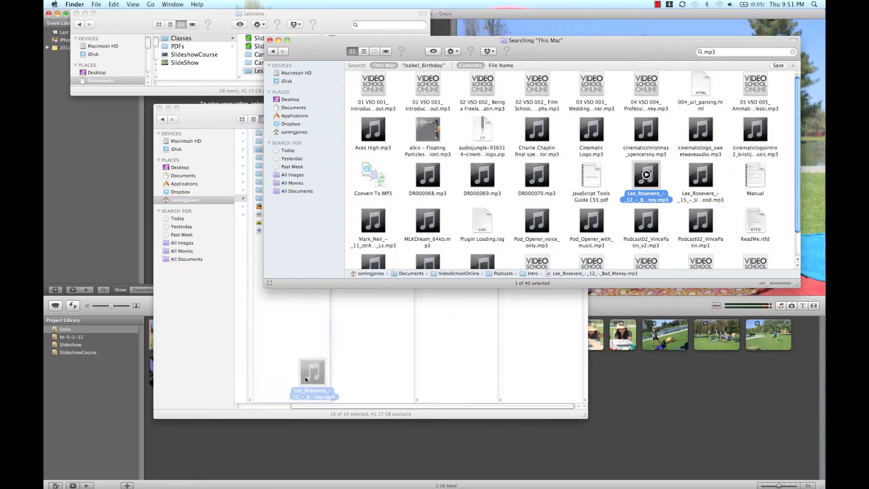
Drag the Bad Money mp3 into the project as background music and show the transition styles
drag(312, 382, 152, 349)
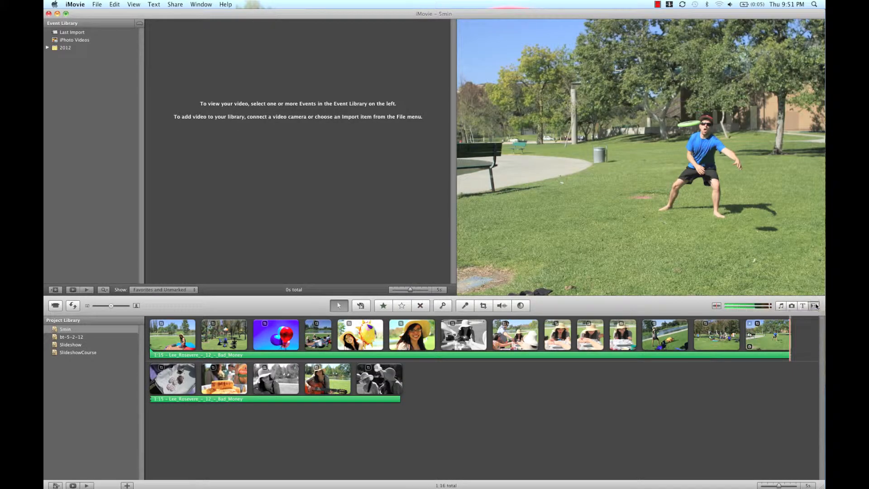
click(815, 305)
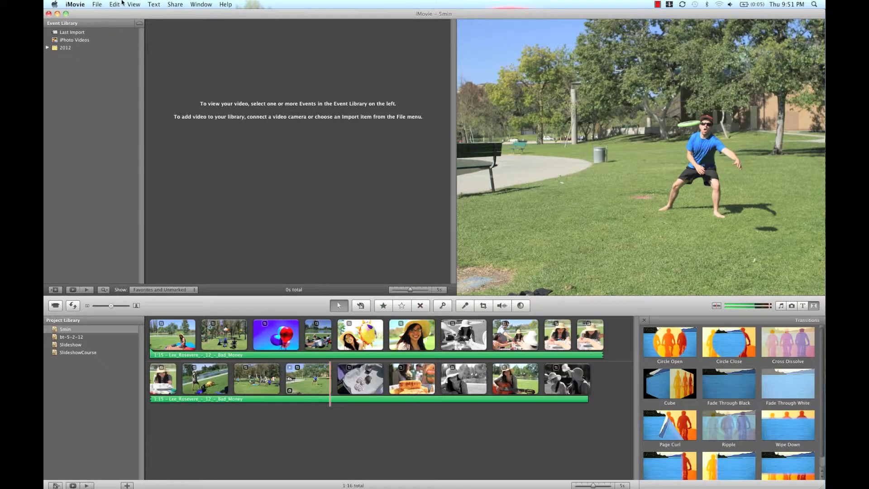
click(98, 4)
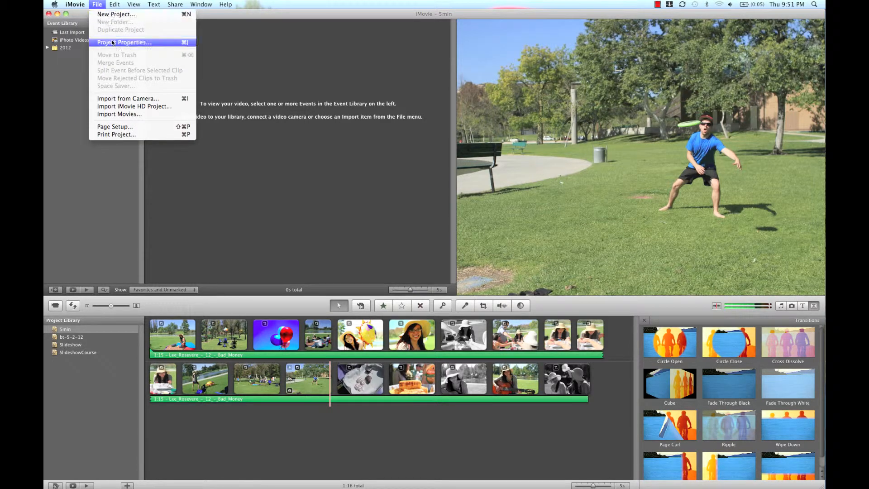
In Project Properties, add Wipe Left transitions automatically with 1-second transition and title fade durations
click(123, 42)
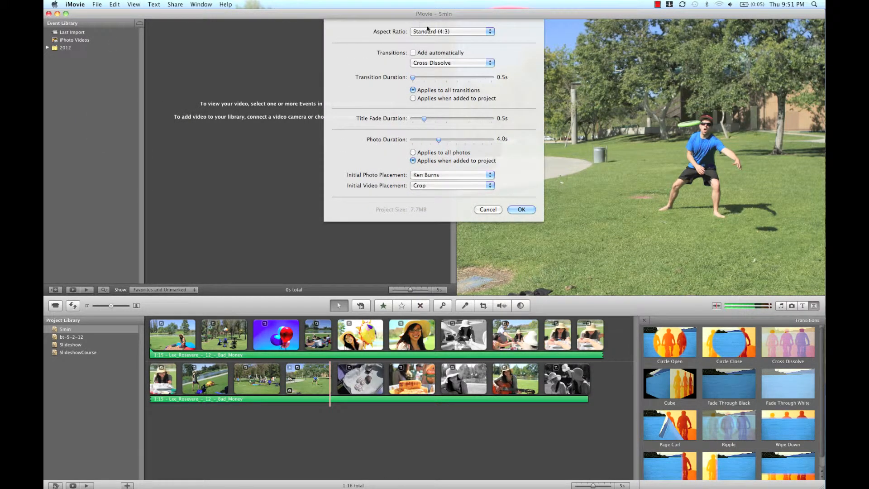
click(452, 63)
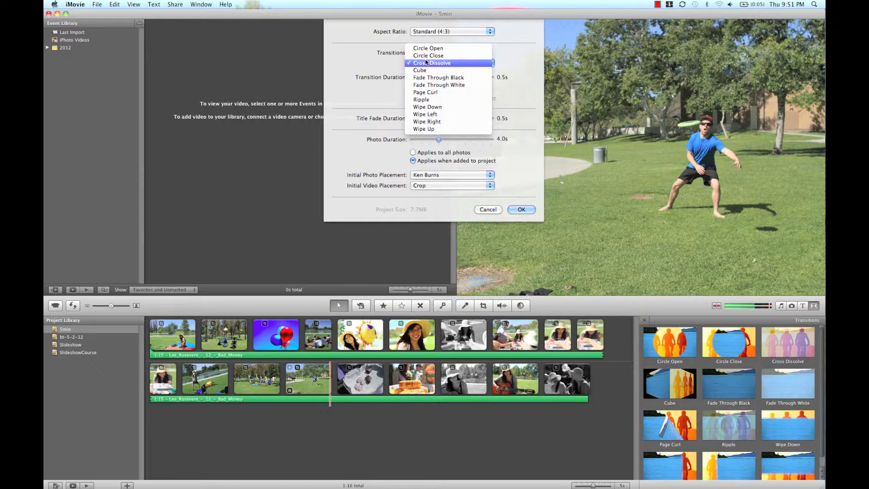
mouse_move(421, 99)
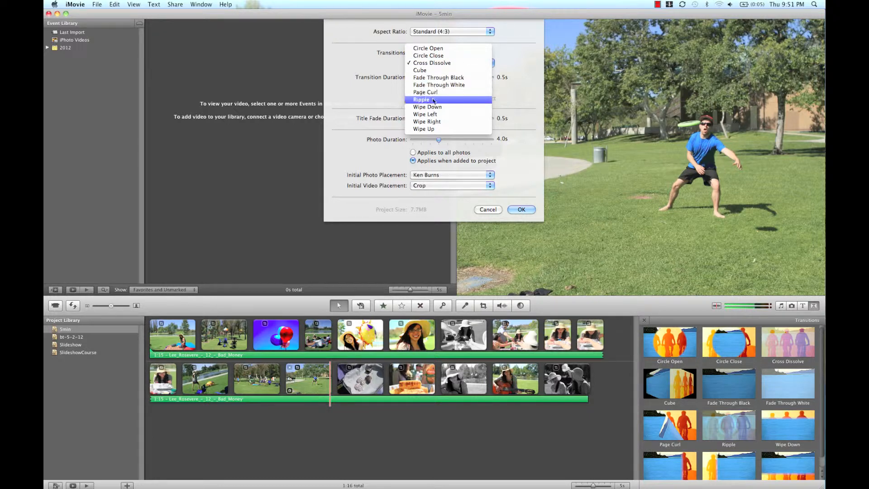
click(425, 113)
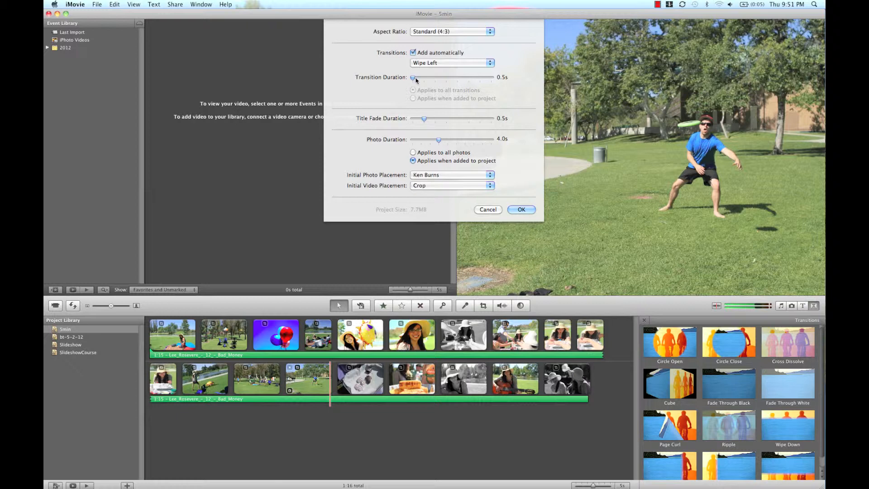
drag(413, 77, 424, 77)
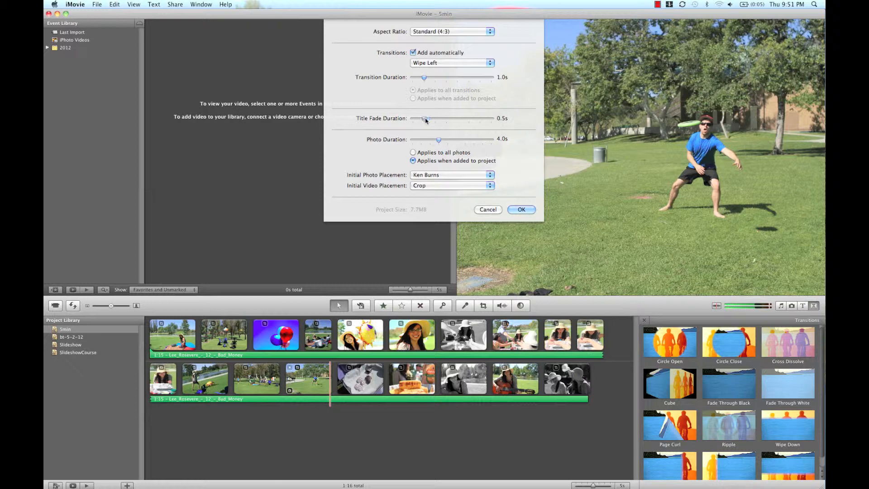
drag(426, 118, 446, 118)
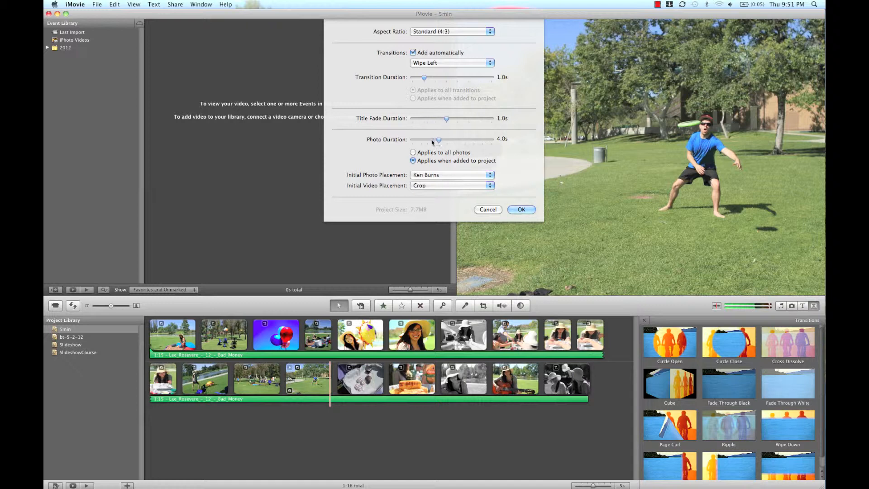
mouse_move(419, 178)
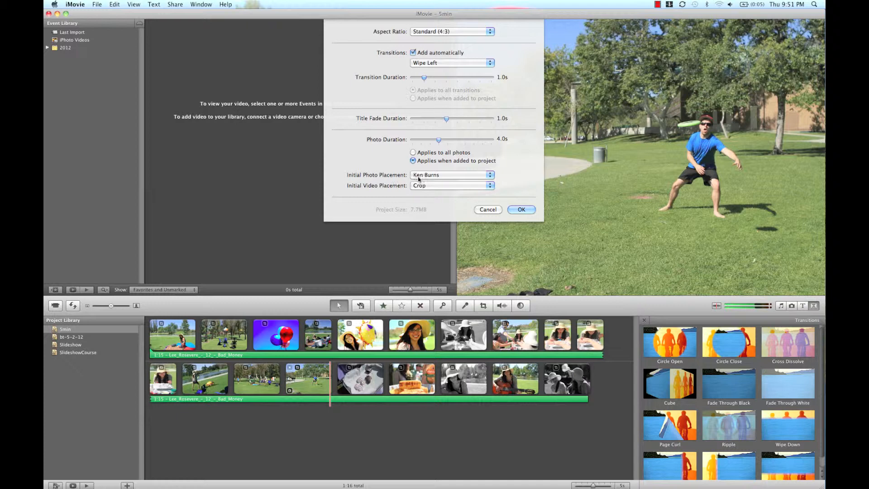
mouse_move(525, 202)
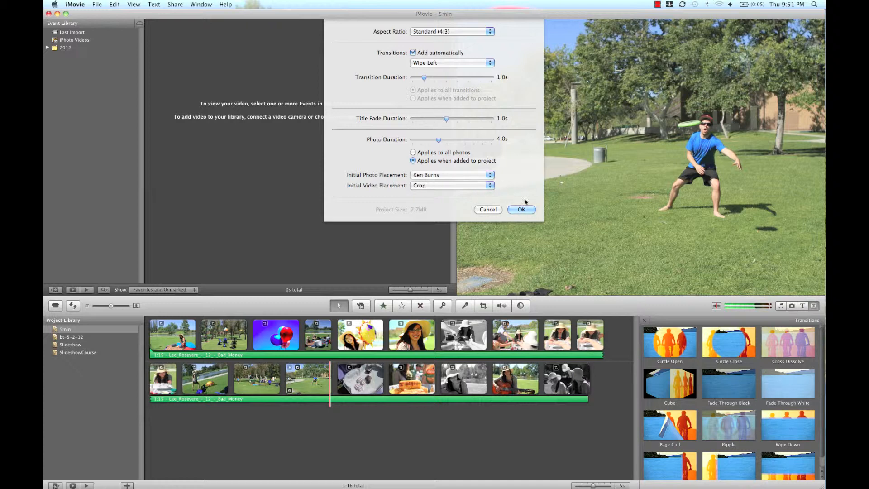
click(521, 209)
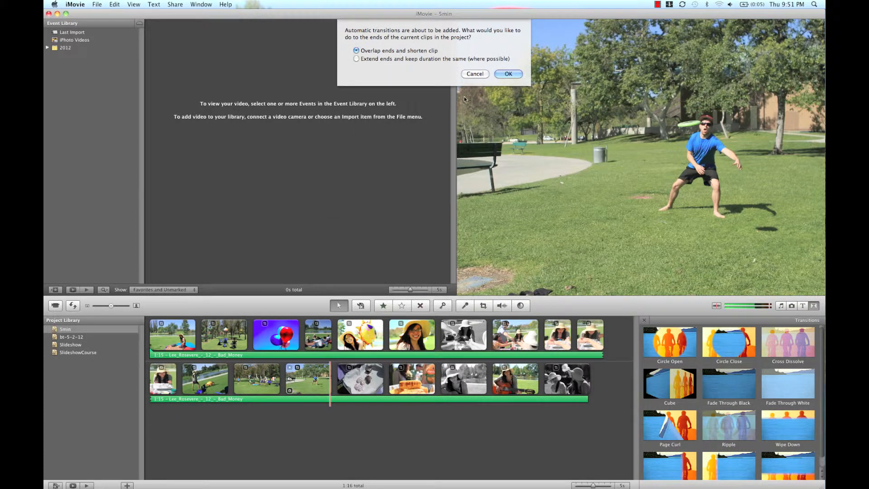
mouse_move(511, 74)
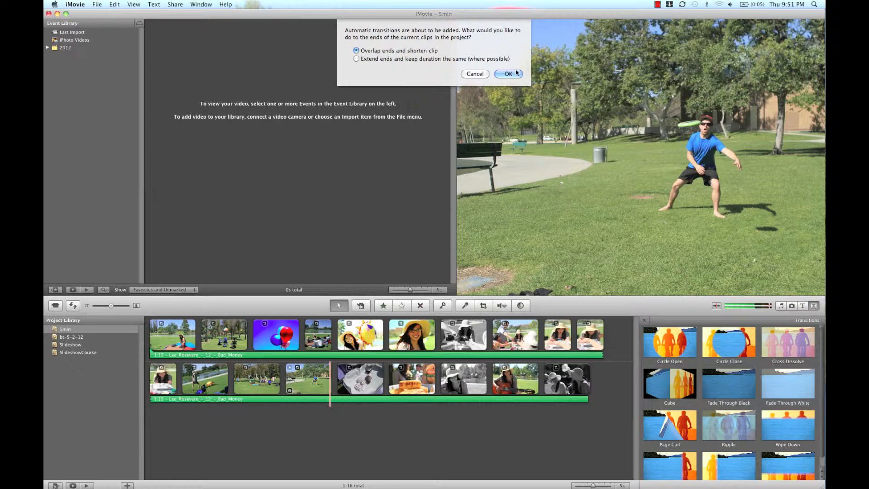
Confirm adding transitions by overlapping and shortening clip ends, then show title styles
click(508, 74)
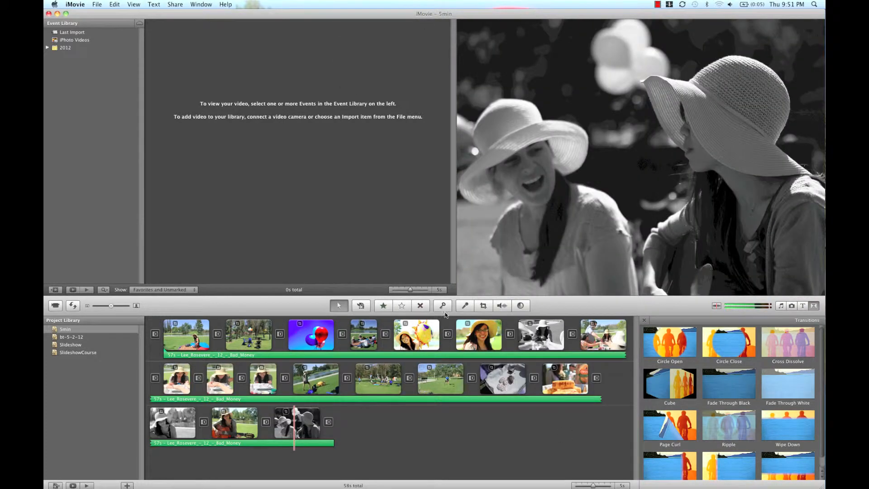
click(802, 305)
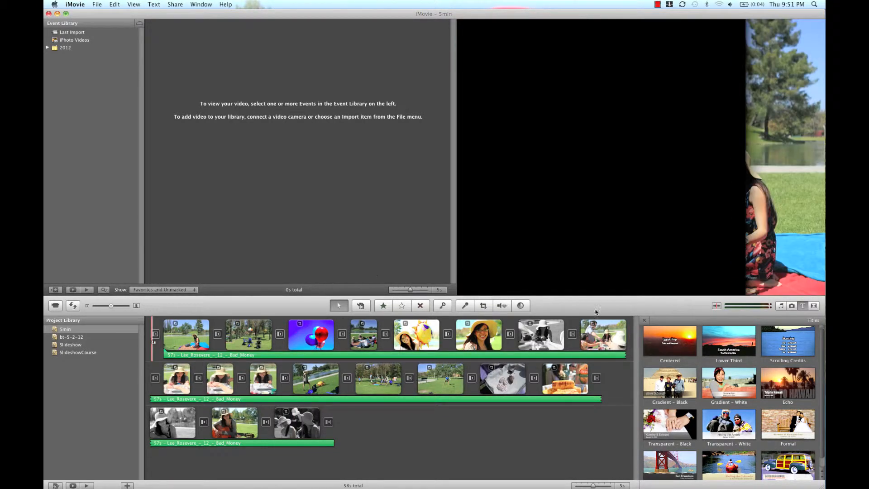
Add an opening title reading '5 Minute iMovie Slideshow' with subtitle 'FAST FAST FAST'
drag(669, 341, 150, 335)
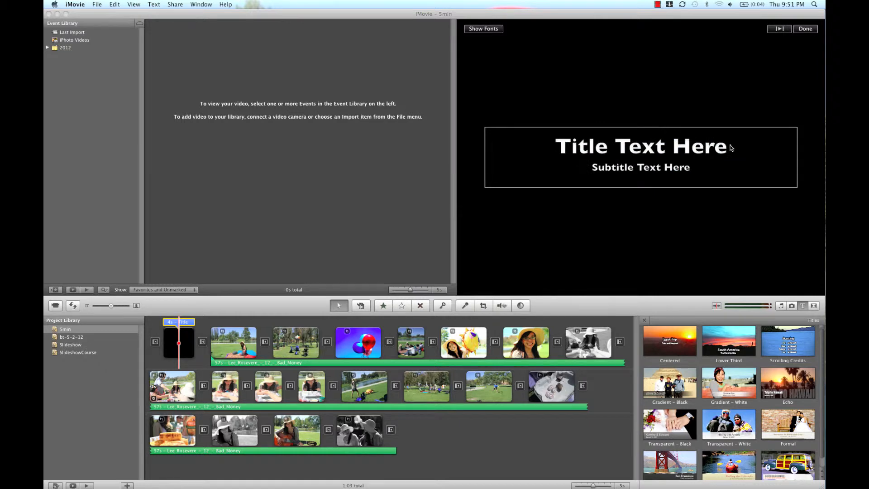
text(5 Minute iMovie Slideshow)
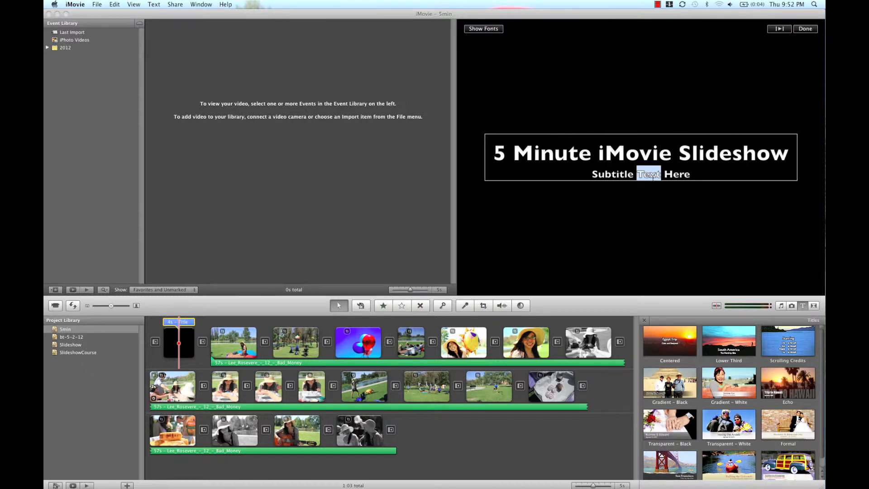
text(FAST FAST FAST)
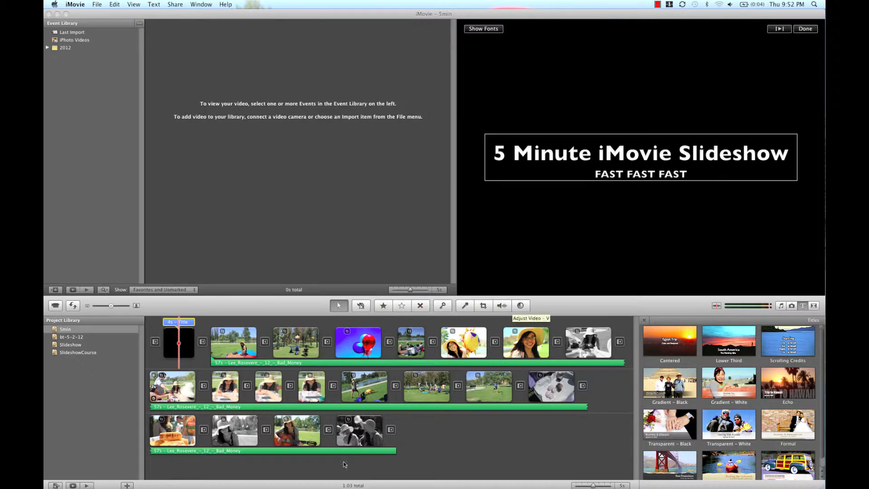
click(521, 305)
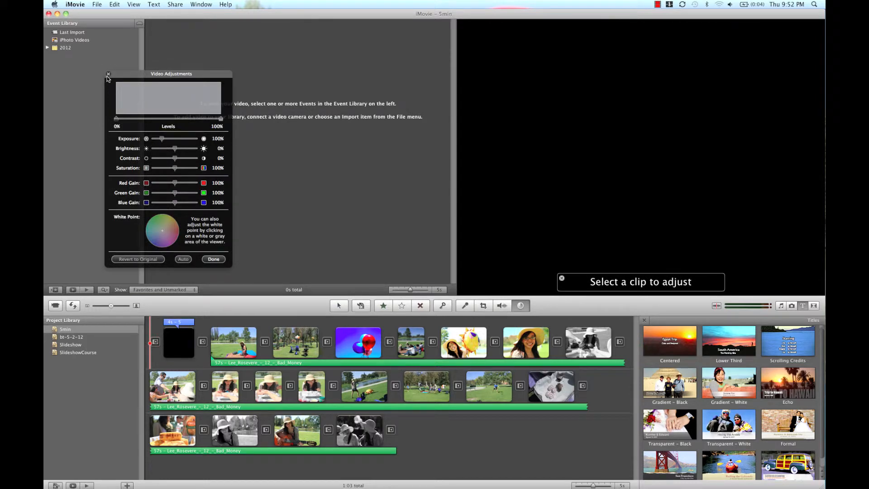
Close the Video Adjustments window
click(107, 74)
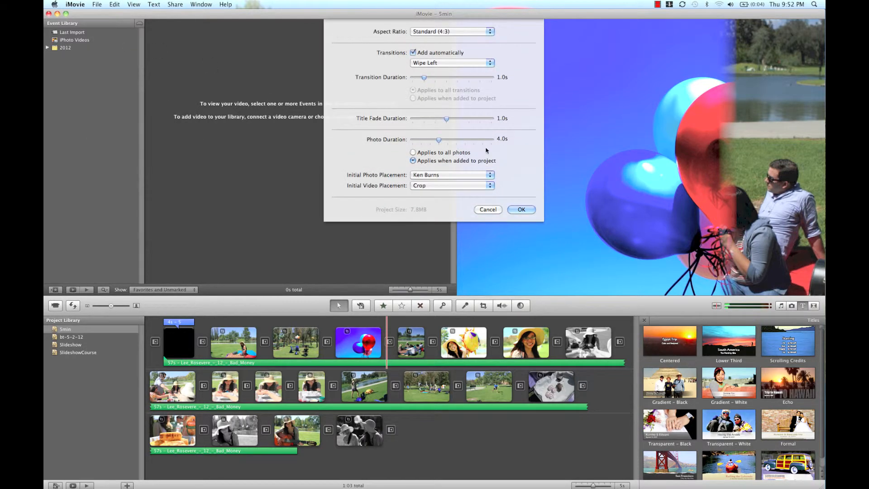
Change the automatic transitions to Wipe Down lasting 2 seconds and apply the settings
click(452, 63)
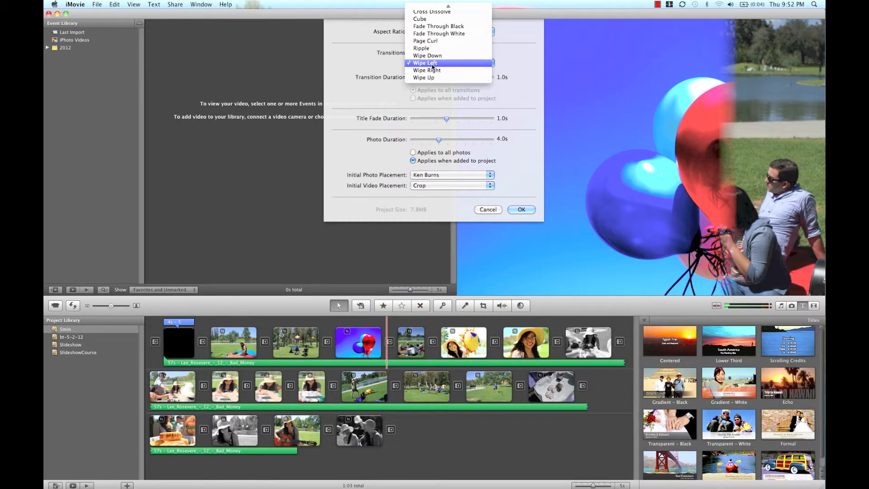
click(427, 55)
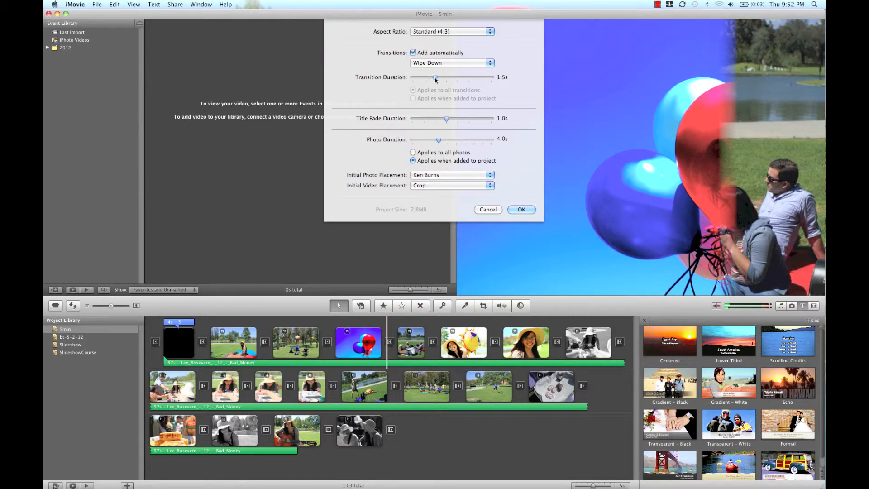
drag(435, 77, 447, 77)
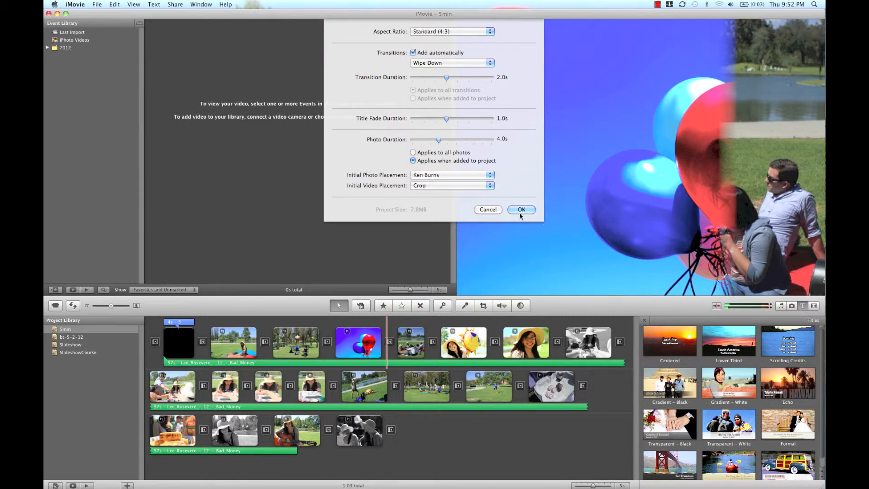
click(522, 209)
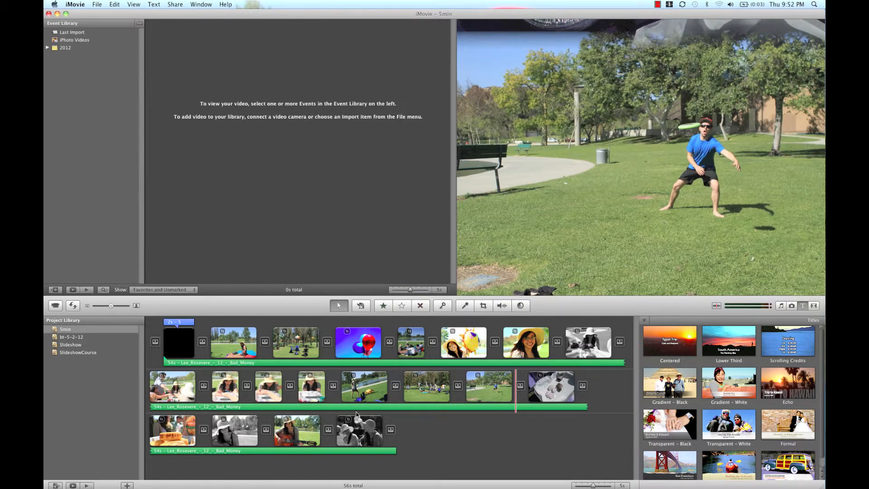
mouse_move(227, 349)
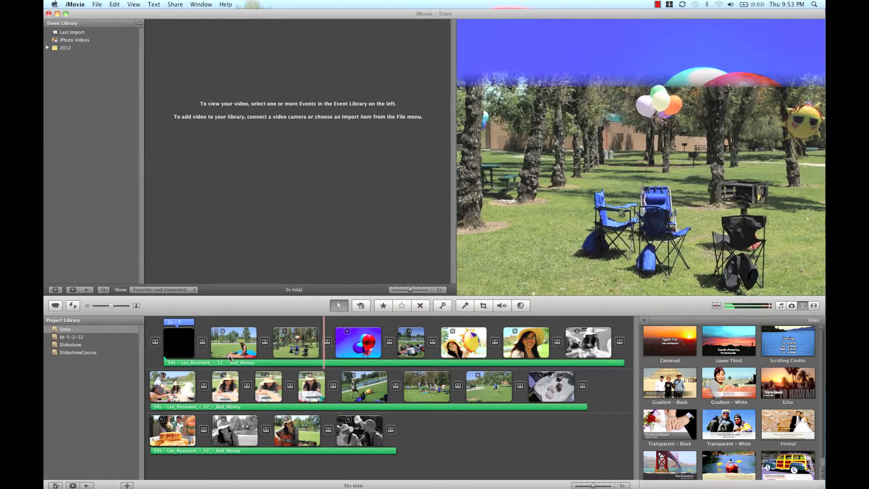
Start exporting the movie via Share > Export using QuickTime
click(95, 4)
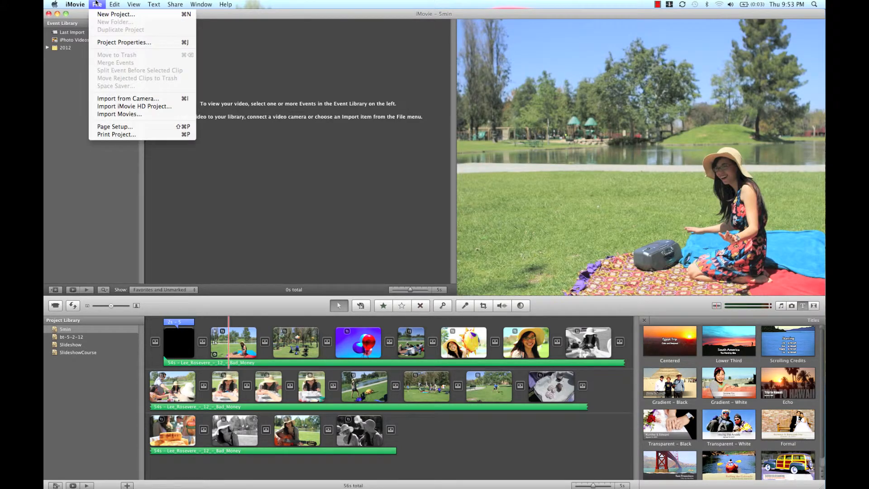
click(175, 4)
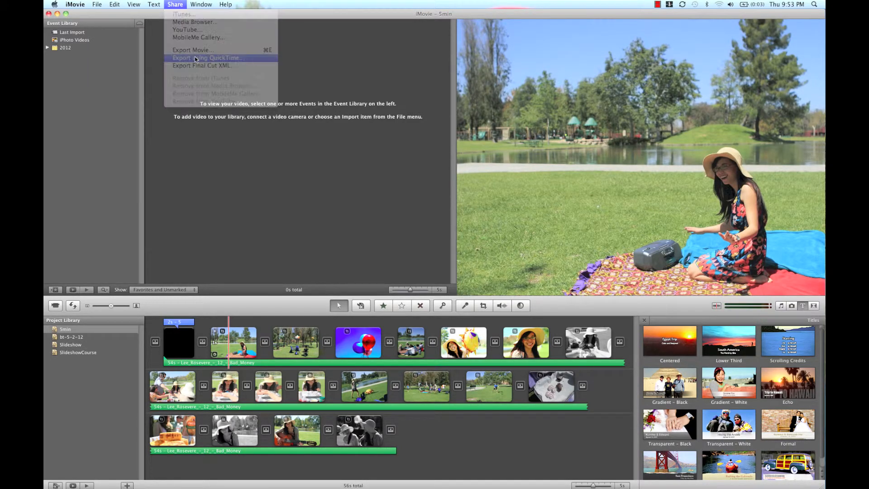
click(211, 58)
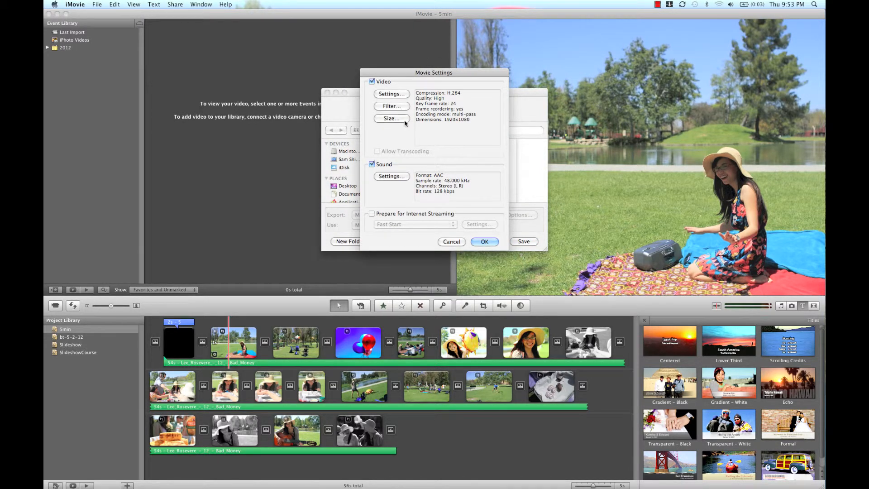
Keep the export size at 1920 x 1080 HD and confirm the movie settings for 5min.mov
click(390, 118)
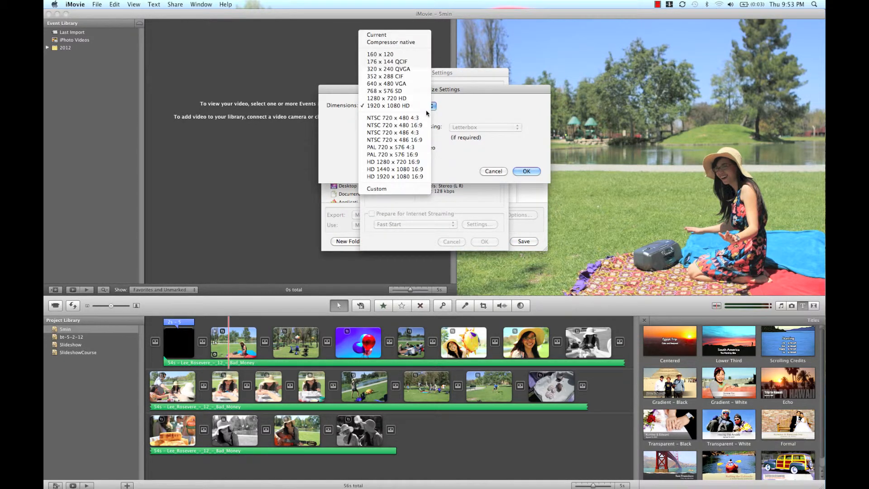
mouse_move(387, 98)
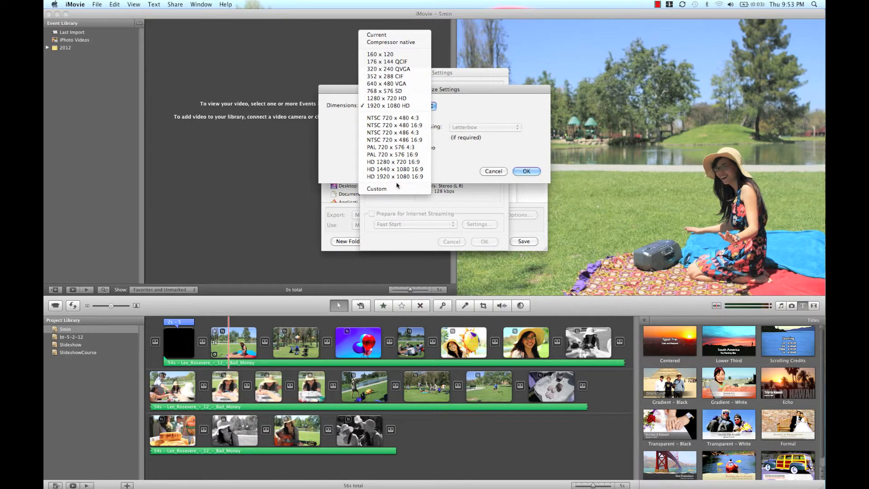
click(386, 105)
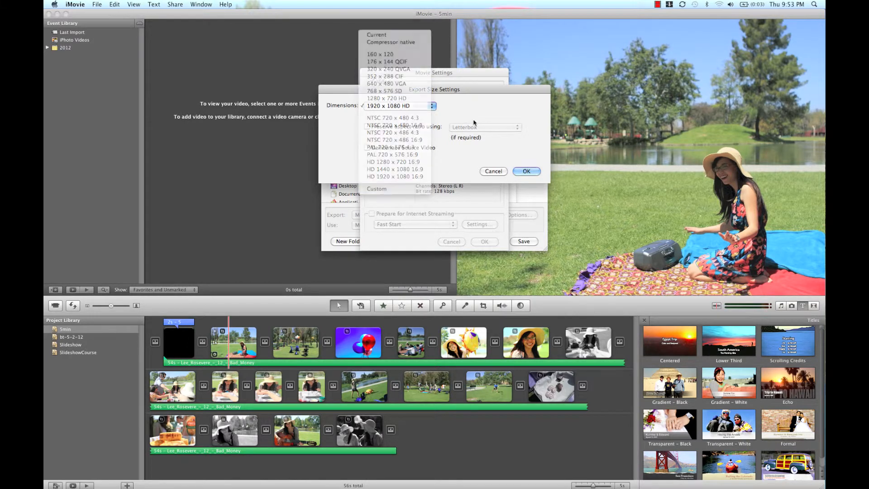
click(526, 171)
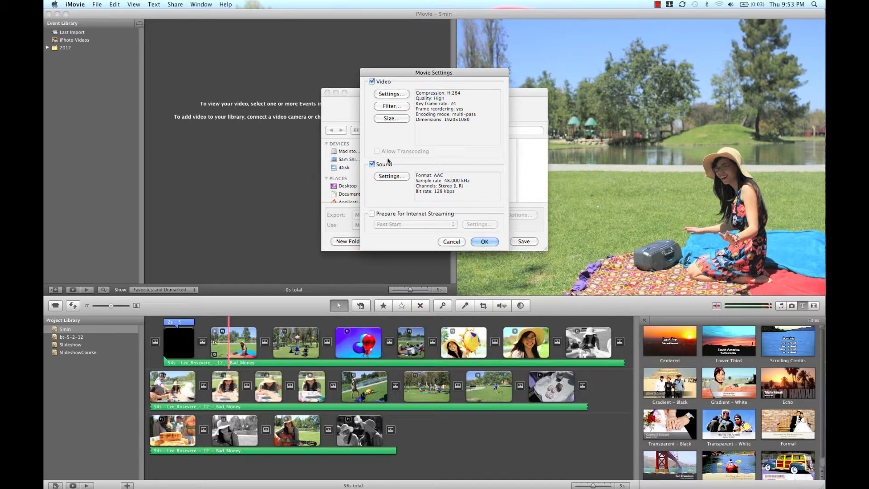
mouse_move(473, 269)
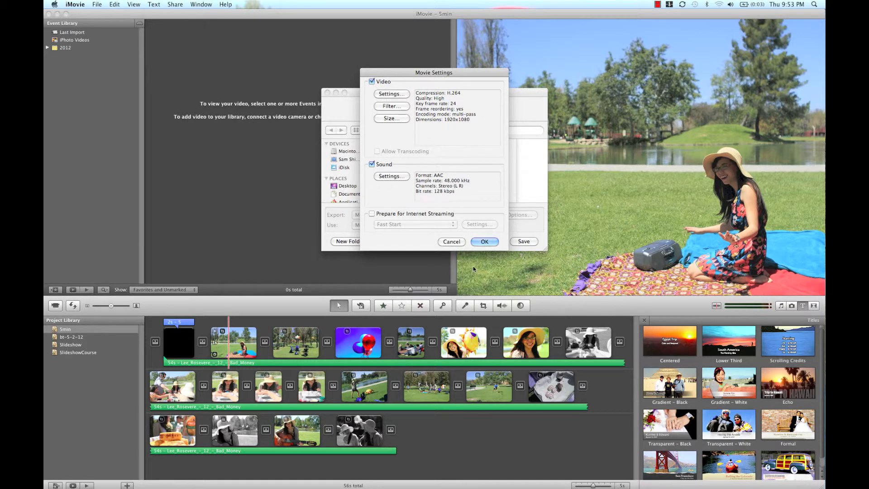
click(485, 241)
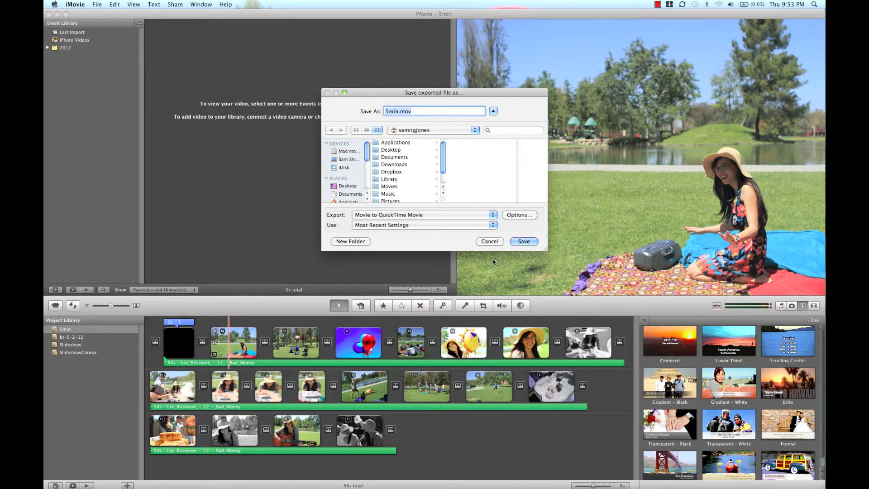